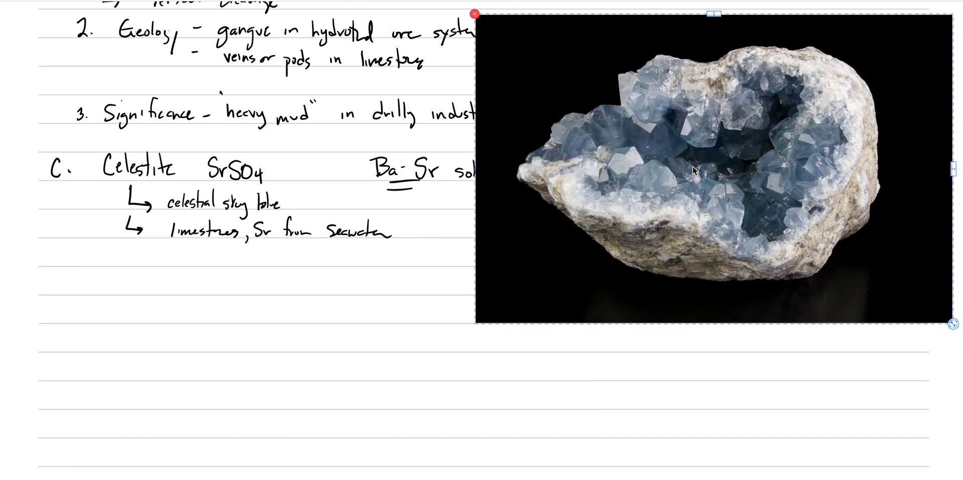
mouse_move(790, 211)
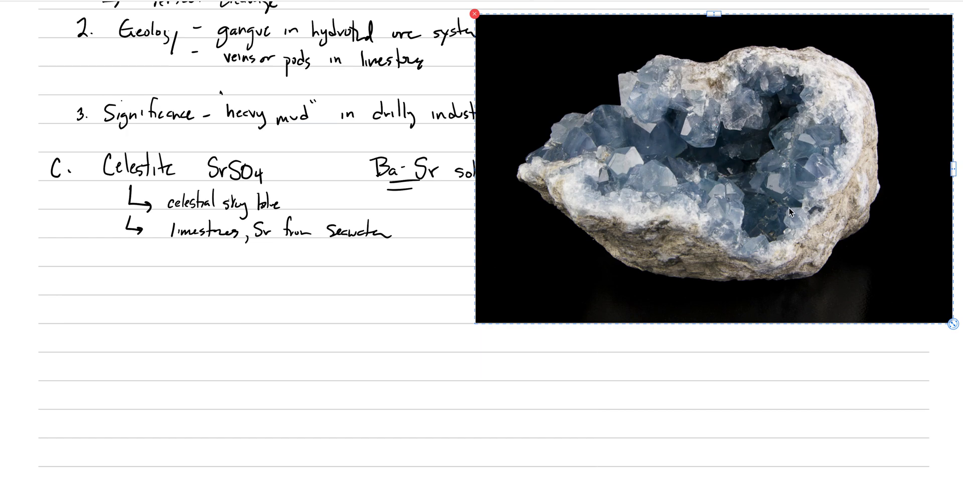
Step: Handwrite the heading 'D Gypsum' and begin its formula with 'Ca' below the celestite notes
scroll("down", 3)
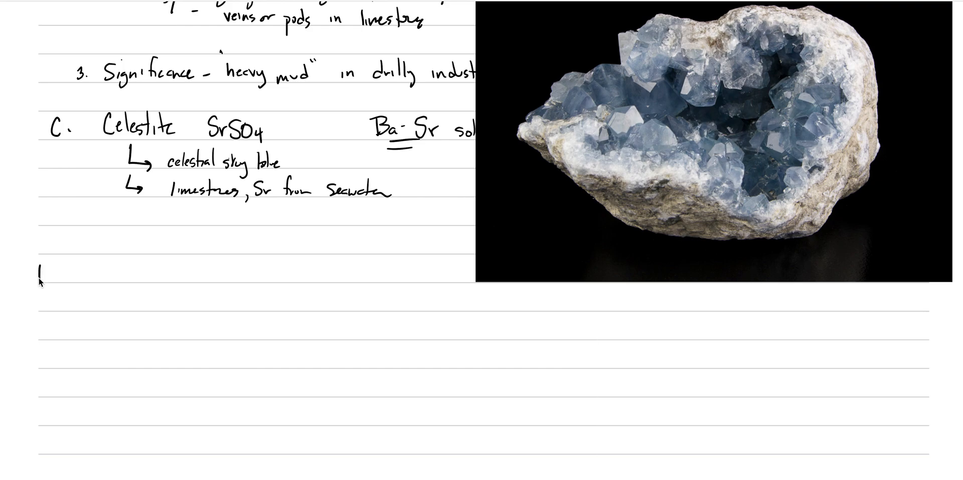
type("D")
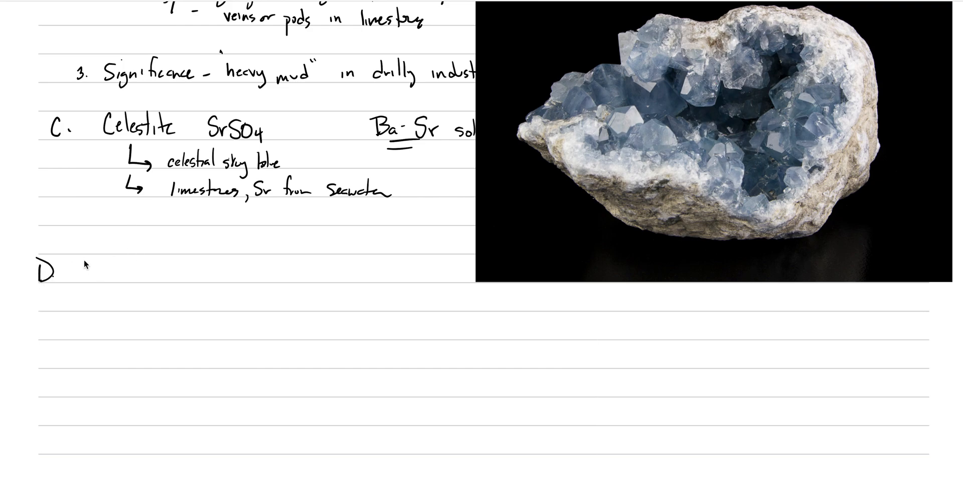
type("Gypsum")
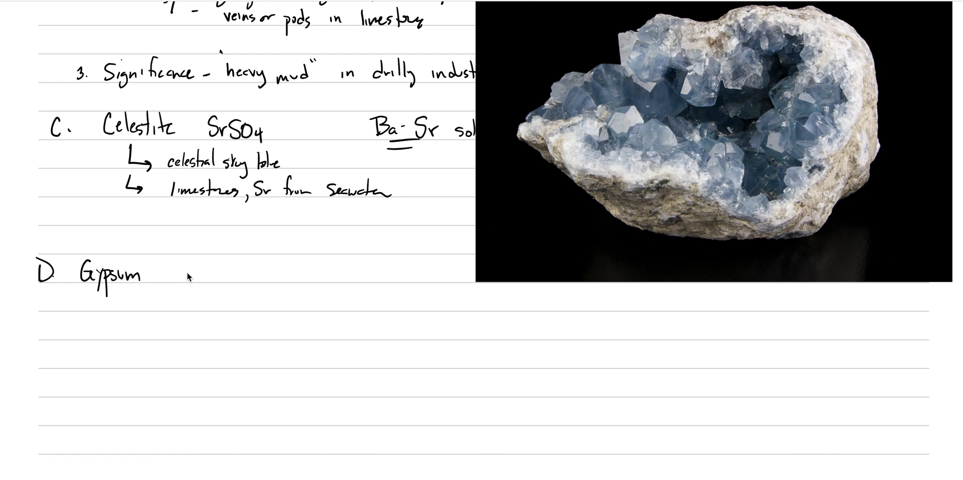
type("CaSO4 • 2H2O")
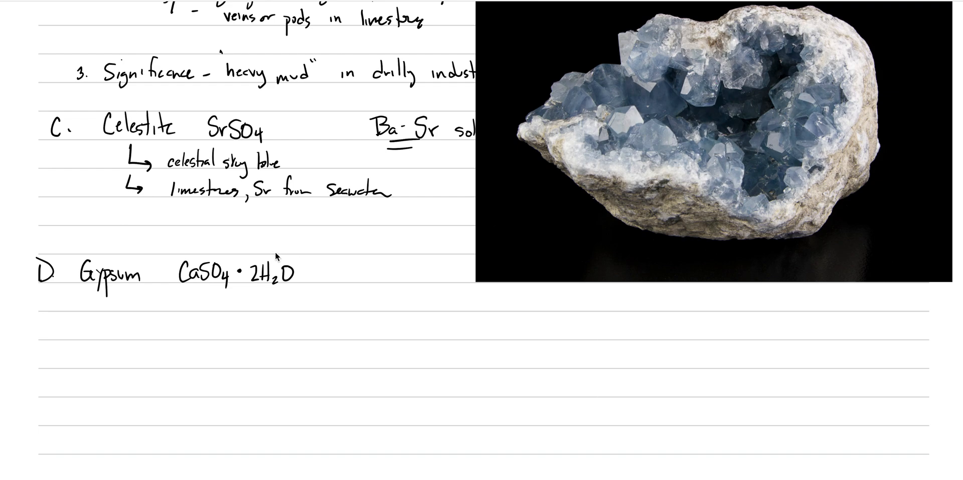
mouse_move(133, 337)
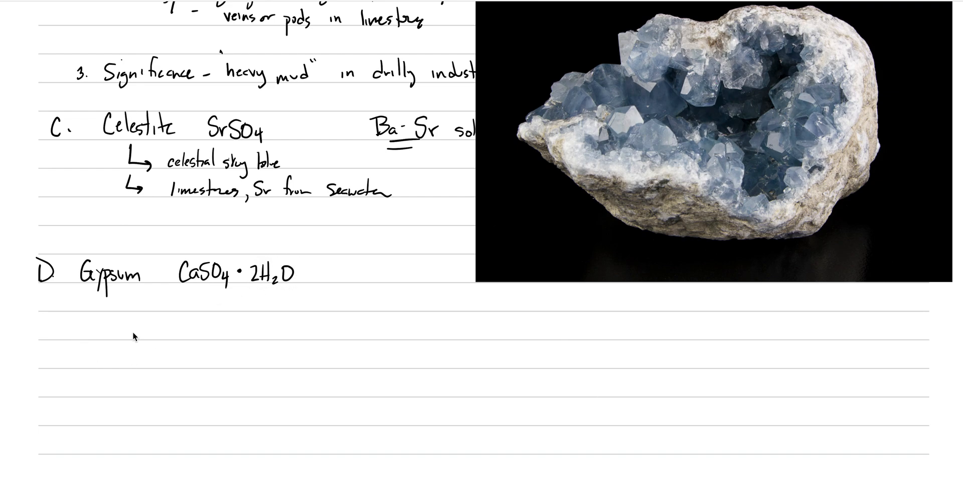
mouse_move(147, 350)
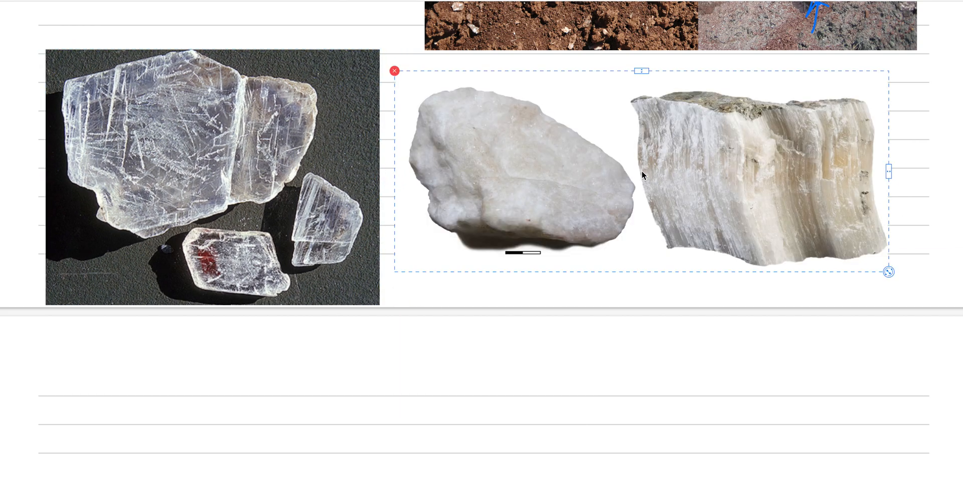
Step: Nudge the selected specimen photo group into line beside the first photo
left_click_drag(888, 271, 893, 277)
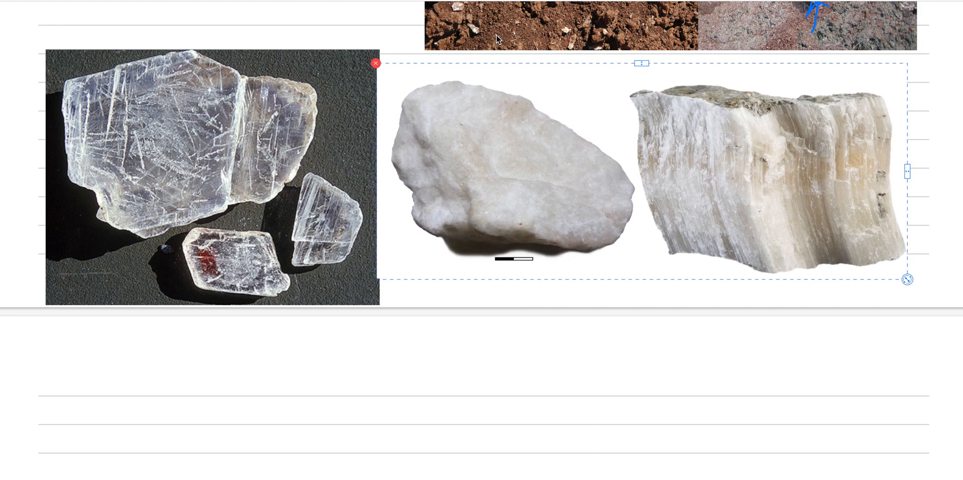
scroll("down", 3)
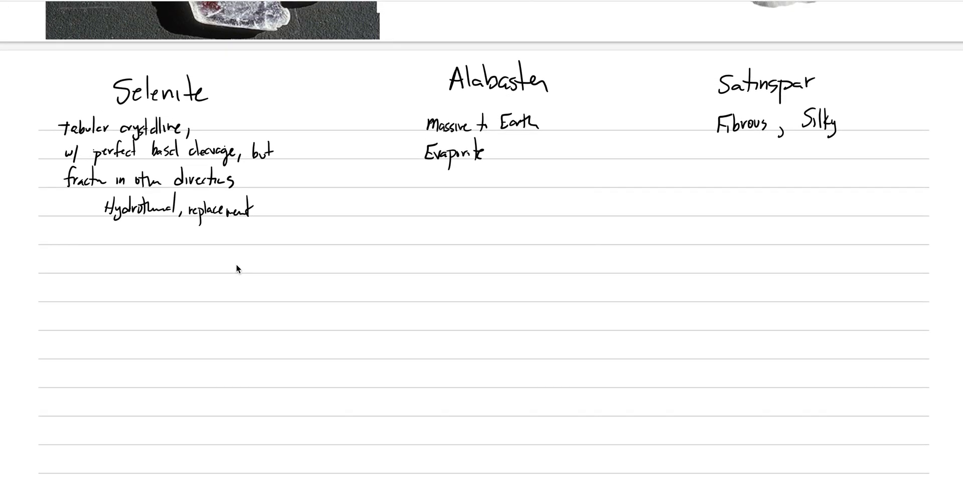
scroll("down", 3)
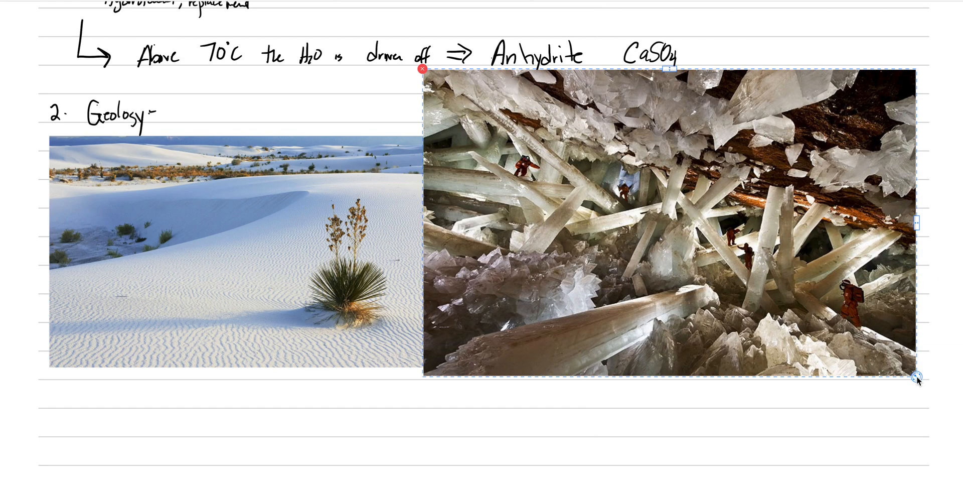
Step: Shrink the crystal cave photo by its corner handle so it fits beside the dune photo
left_click_drag(920, 377, 873, 351)
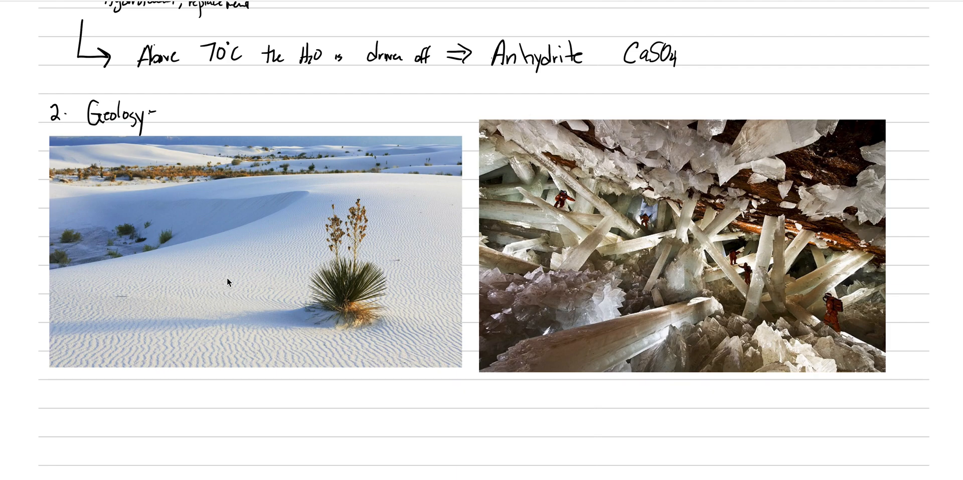
Step: Handwrite the caption 'White Sands' beneath the dune photo
type("Wh")
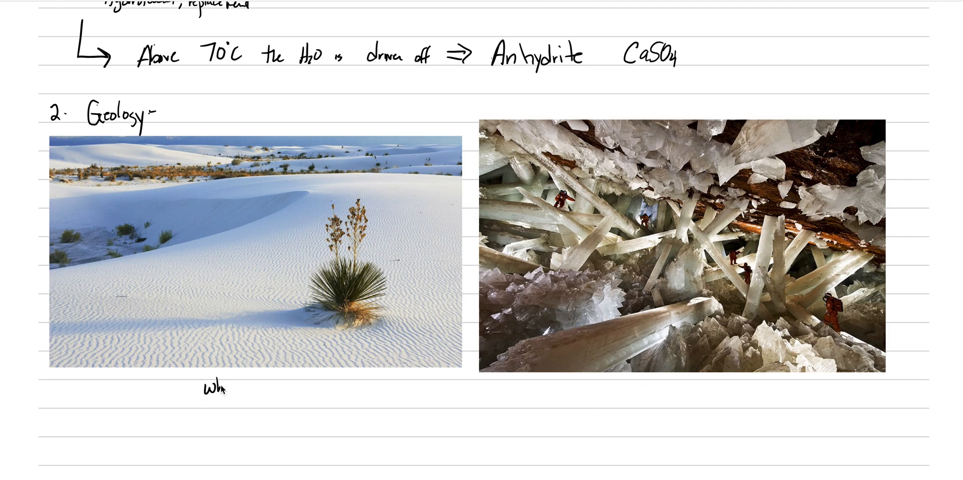
type("White Sands")
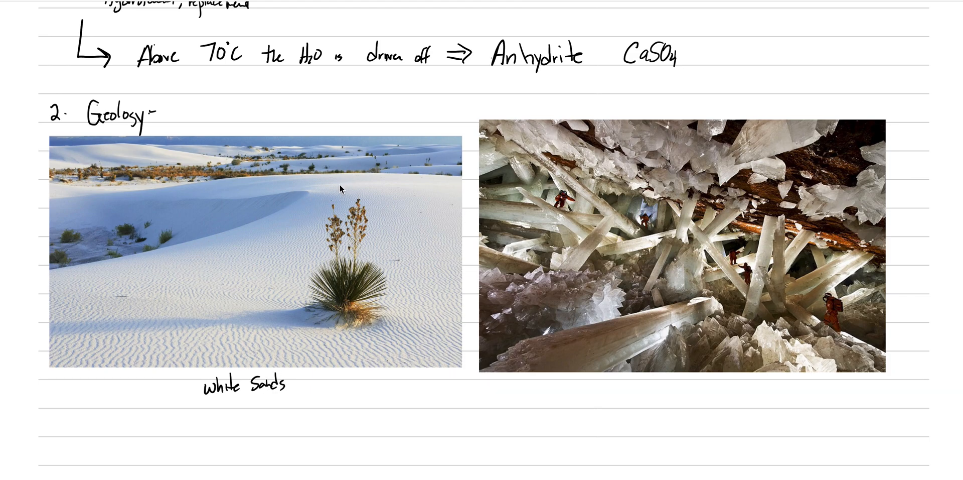
mouse_move(295, 385)
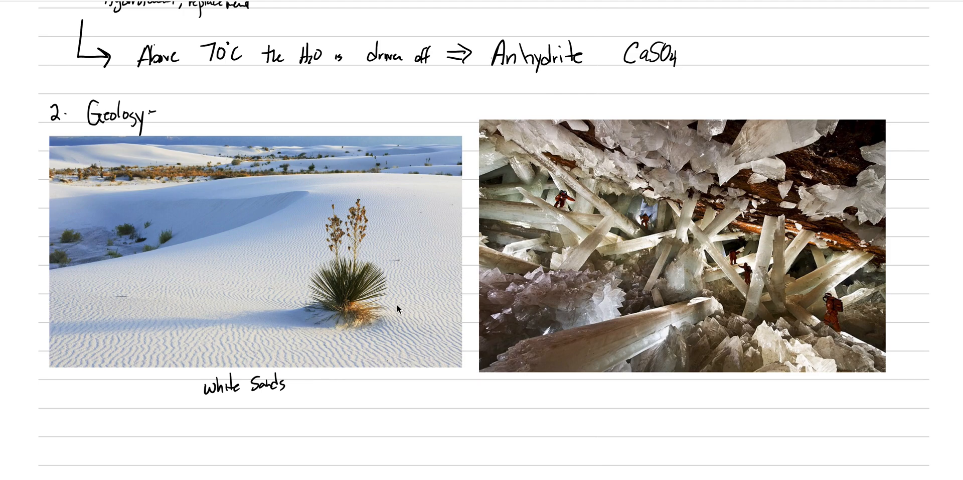
scroll("down", 3)
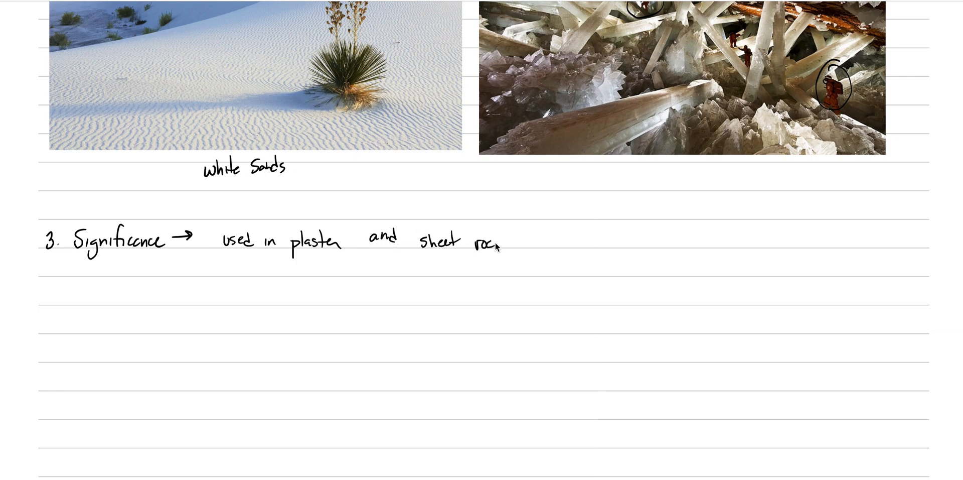